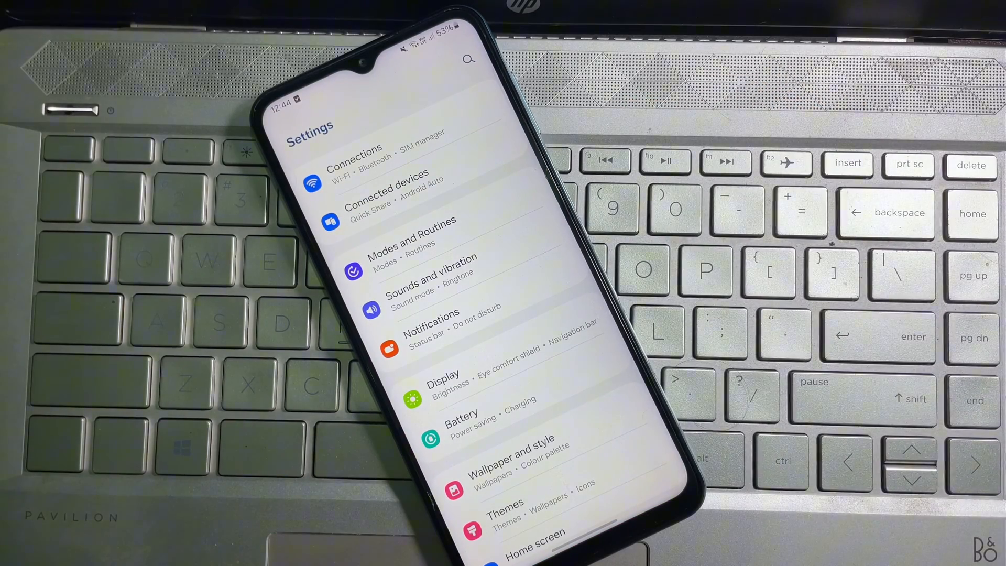
Scroll down the main Settings list until Accessibility comes into view.
scroll(down, 3)
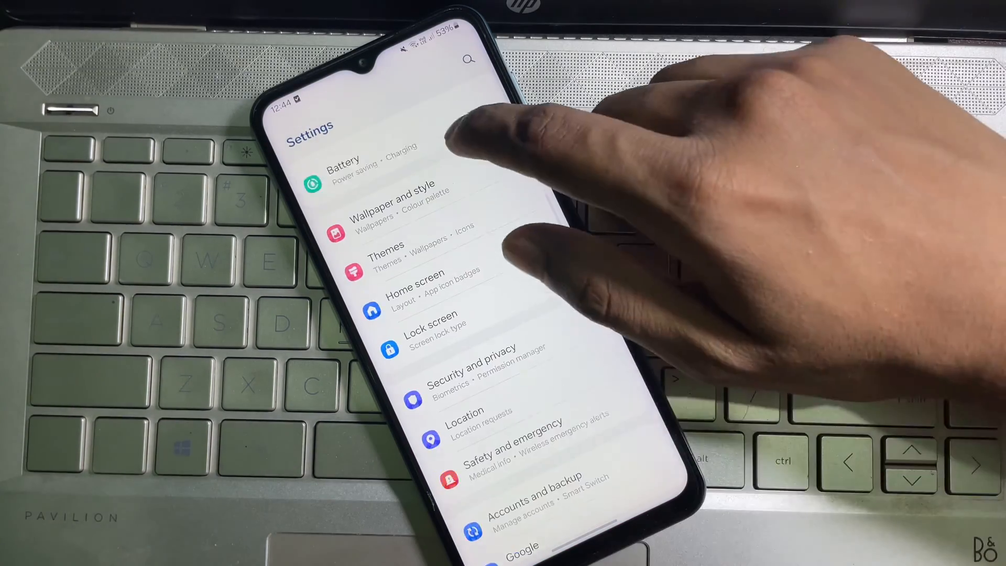
scroll(down, 3)
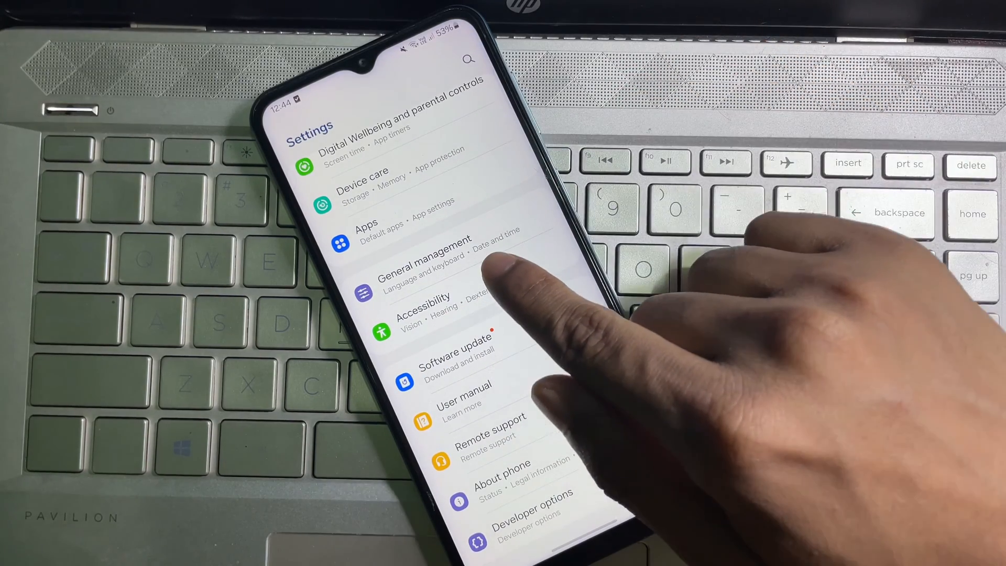
Go into Accessibility and then its Advanced settings page.
click(422, 311)
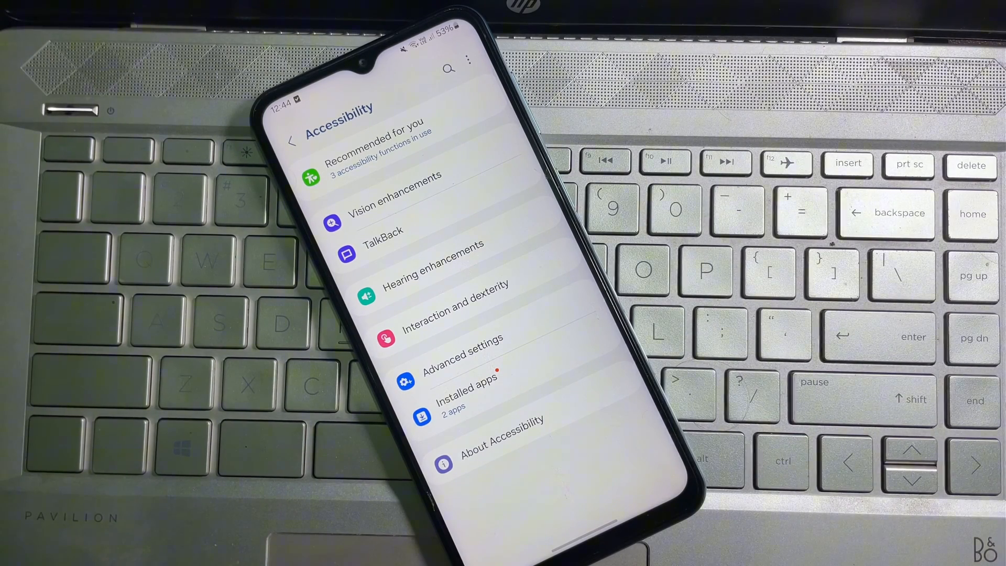
click(459, 338)
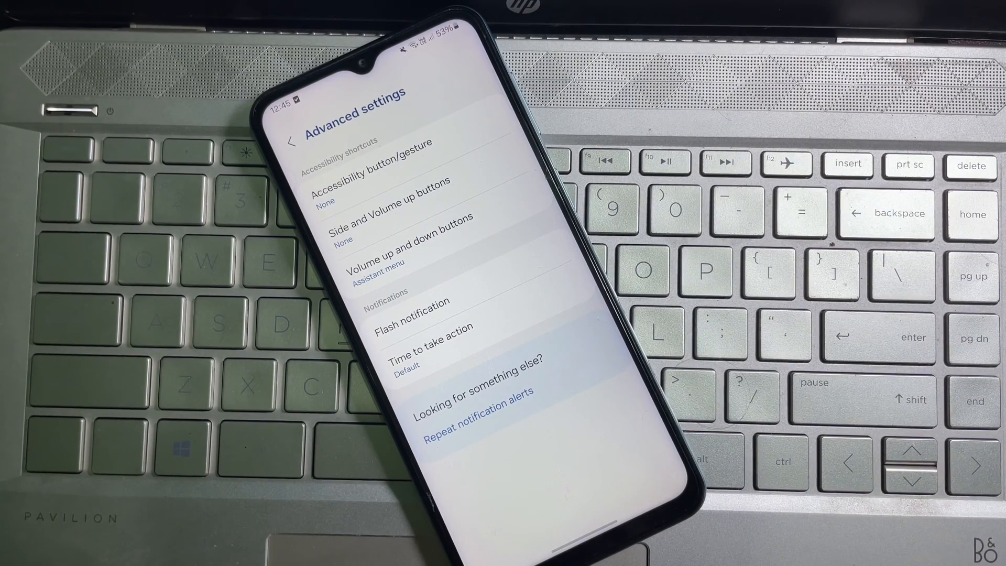
Enter Flash notification and switch on Camera flash notification for all apps.
click(415, 303)
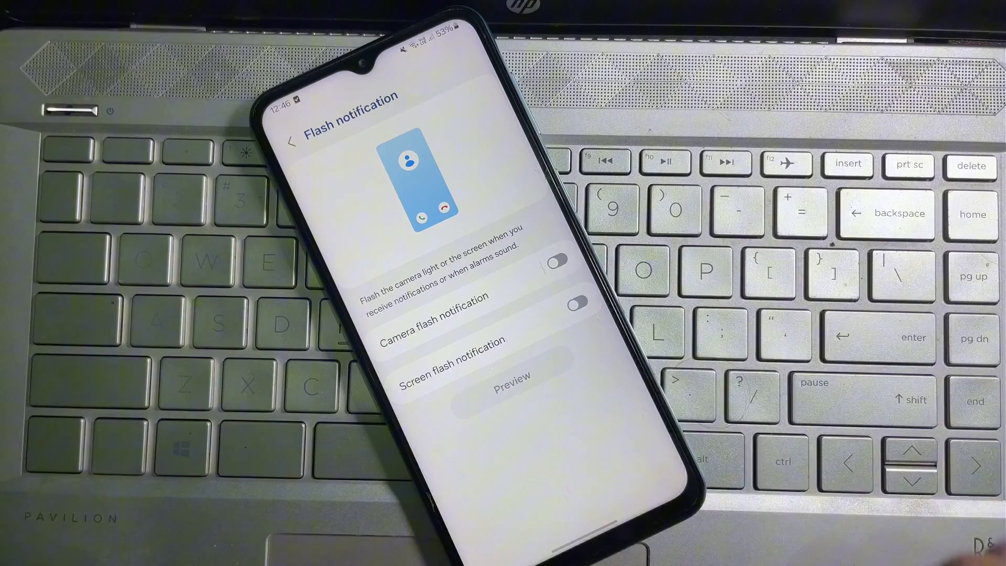
click(555, 261)
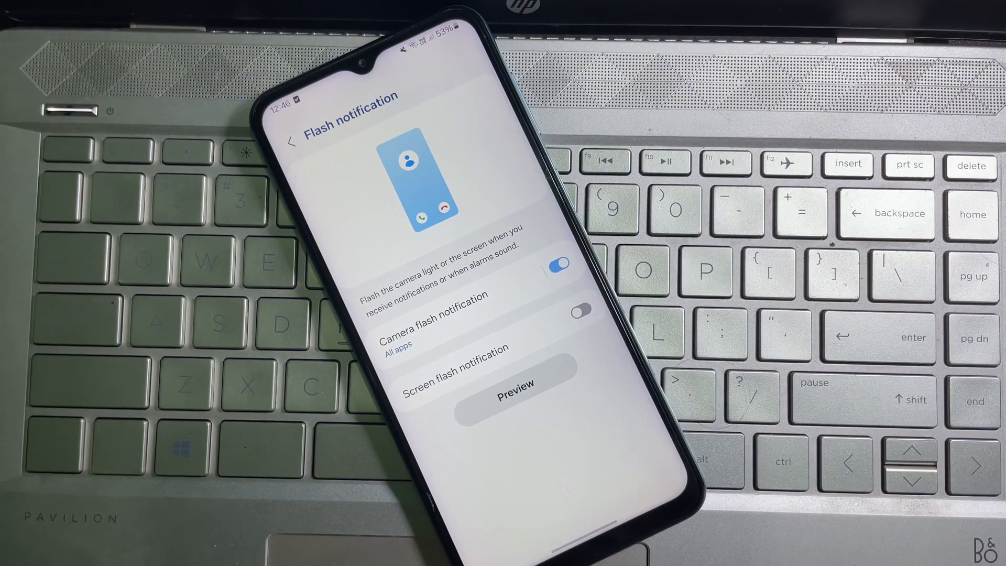